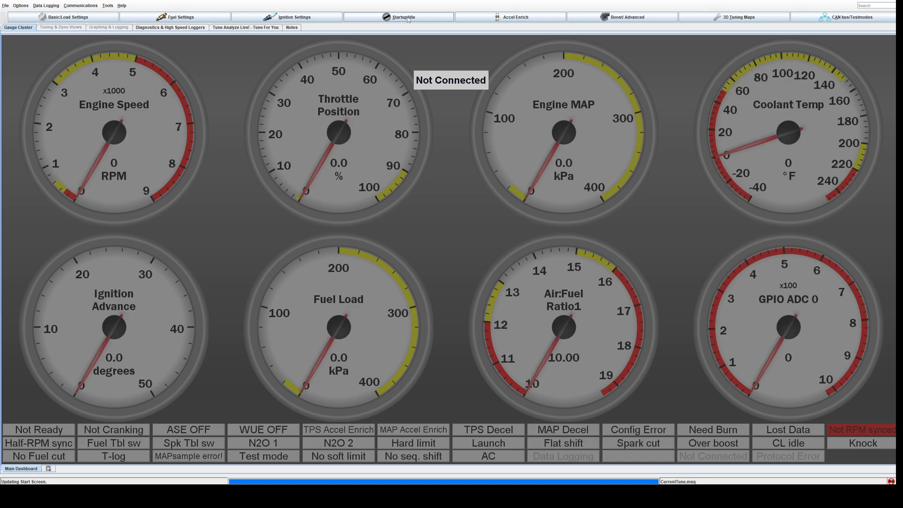
Open the Startup/Idle menu to list the cranking, enrichment and idle settings pages
{"action": "left_click", "coordinate": [398, 17]}
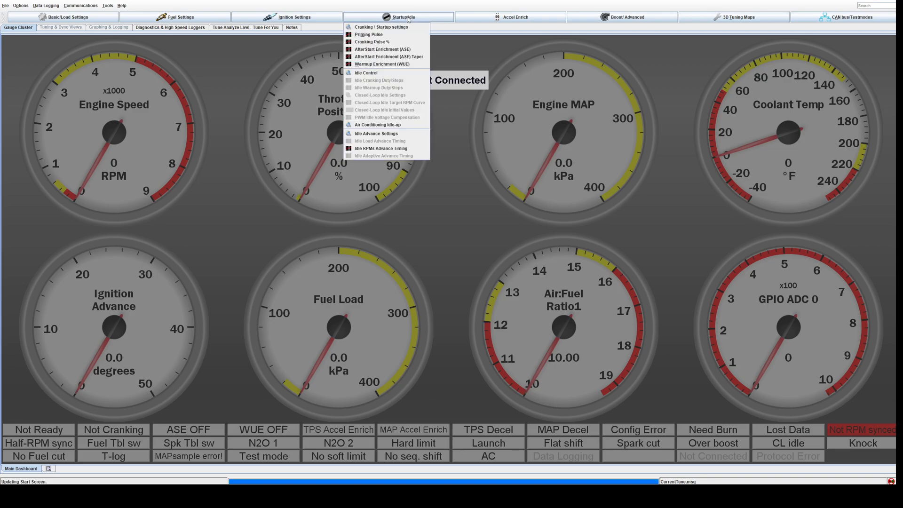
{"action": "mouse_move", "coordinate": [366, 73]}
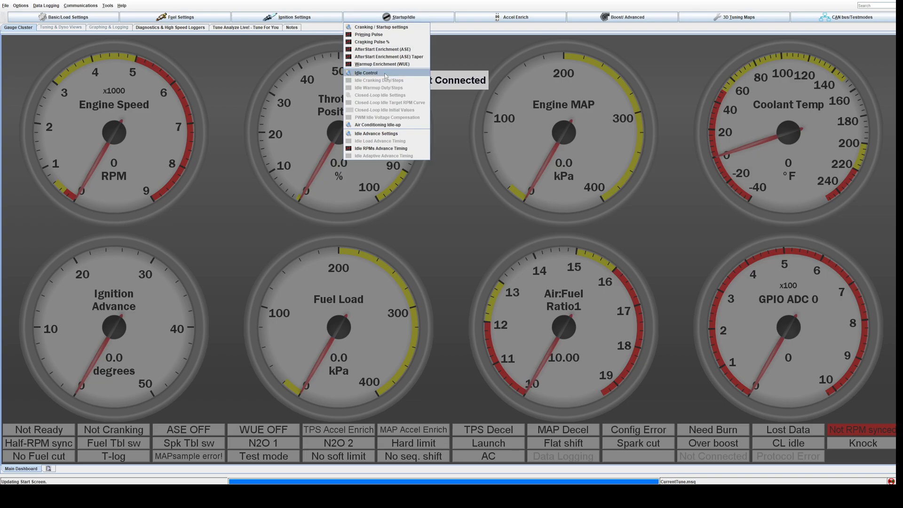
In Idle Control, set Idle Valve Type to a PWM valve (2 or 3 wire)
{"action": "left_click", "coordinate": [364, 74]}
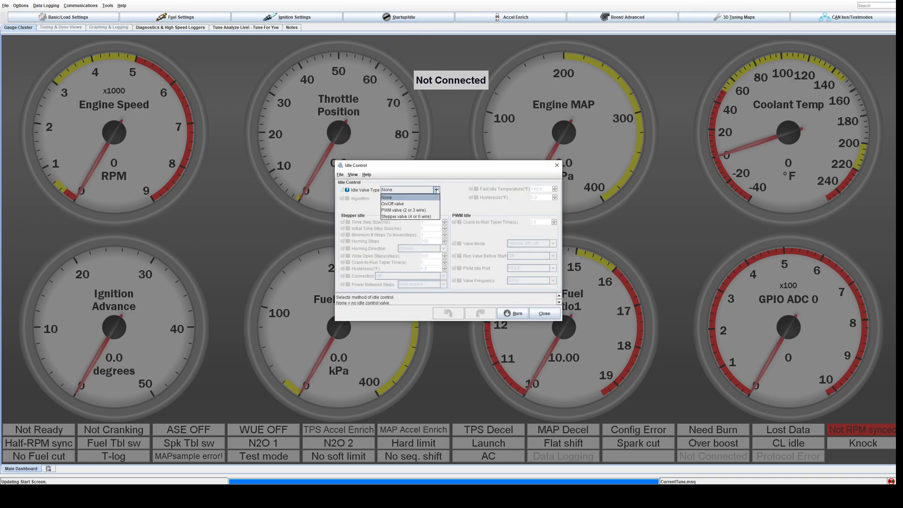
{"action": "mouse_move", "coordinate": [403, 210]}
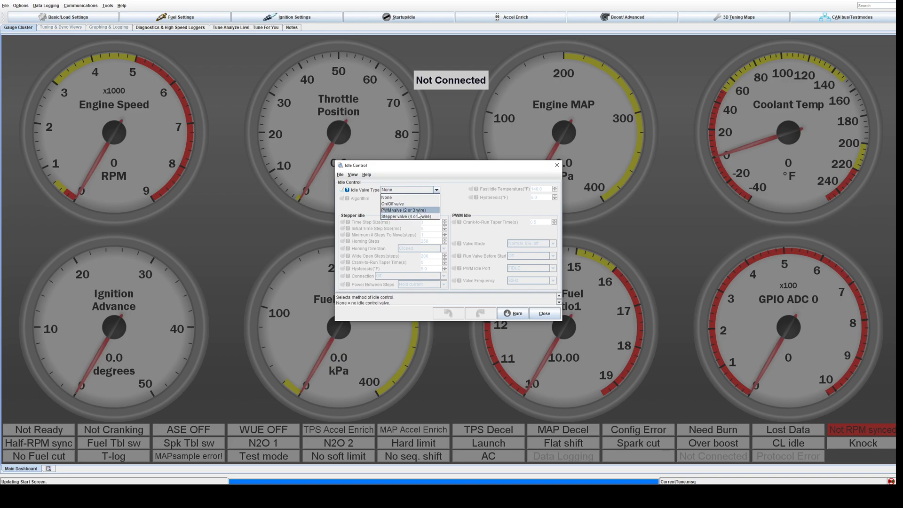
{"action": "left_click", "coordinate": [403, 210]}
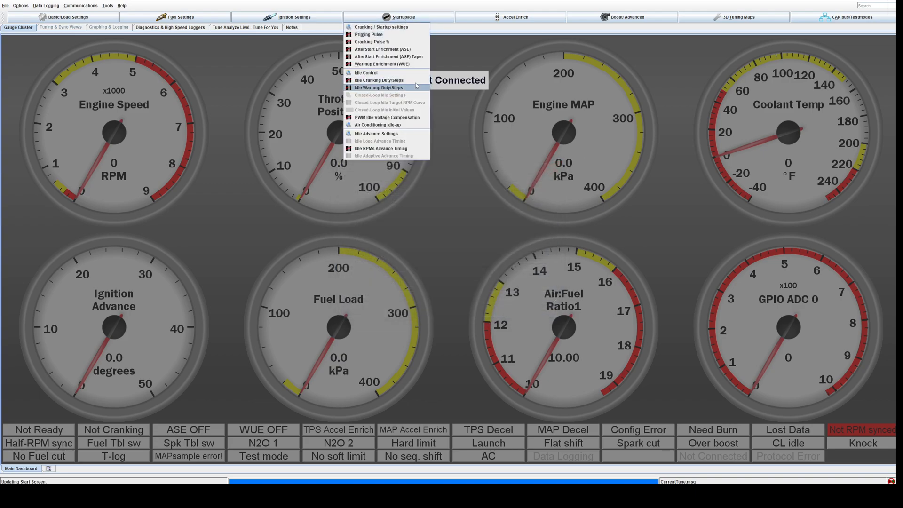
Open Startup/Idle > Idle Cranking Duty/Steps, the crank duty versus coolant curve
{"action": "left_click", "coordinate": [378, 80]}
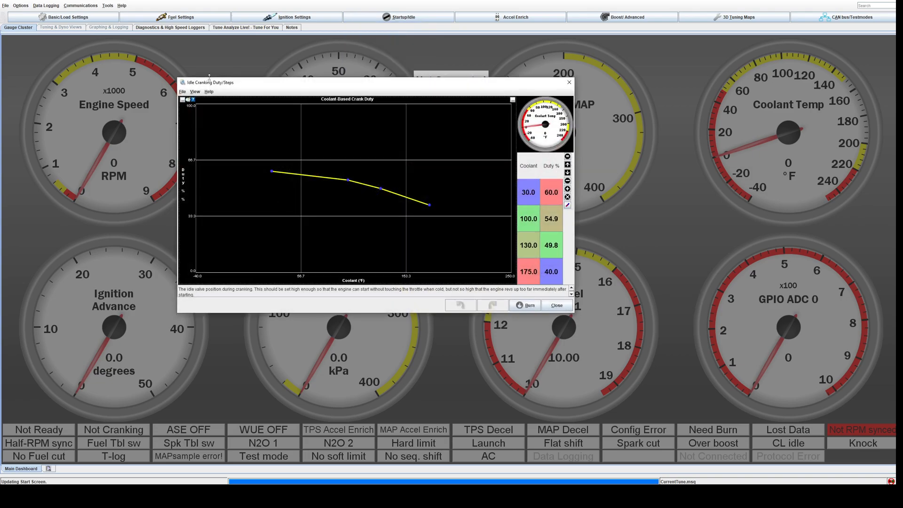
{"action": "mouse_move", "coordinate": [674, 257]}
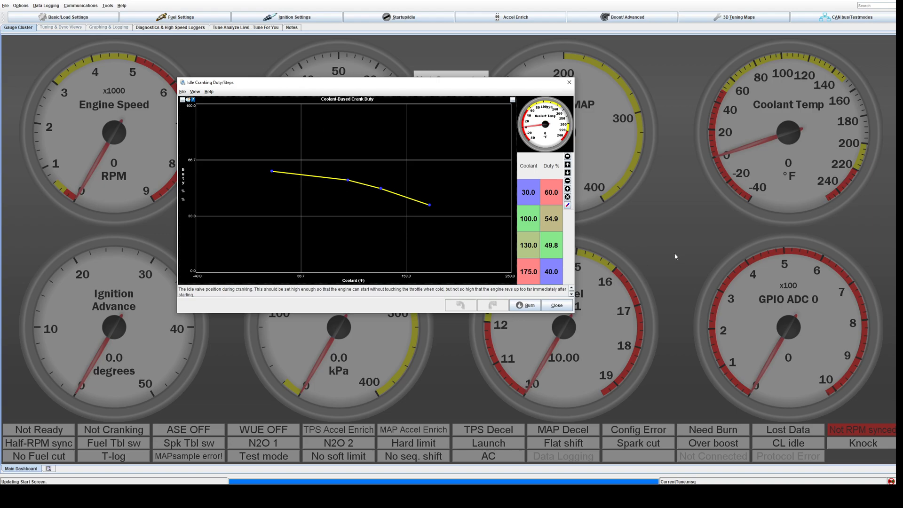
{"action": "mouse_move", "coordinate": [650, 190]}
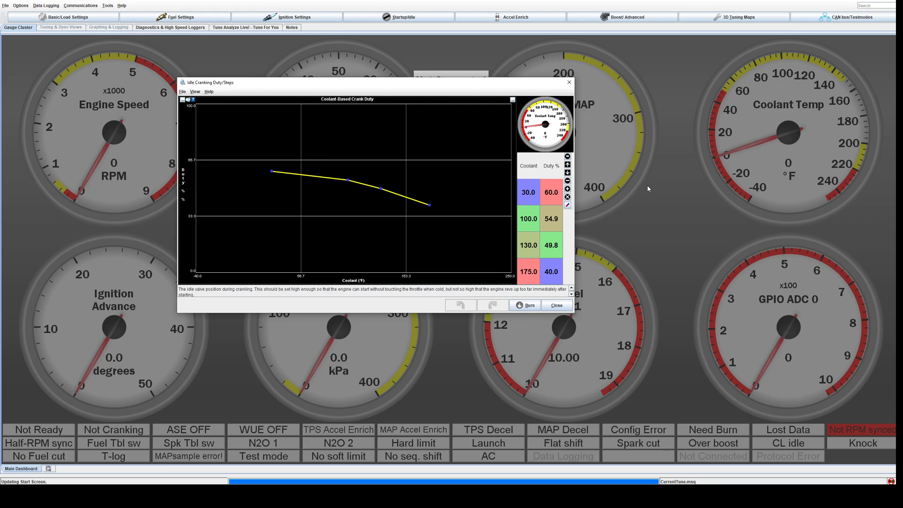
{"action": "mouse_move", "coordinate": [658, 155]}
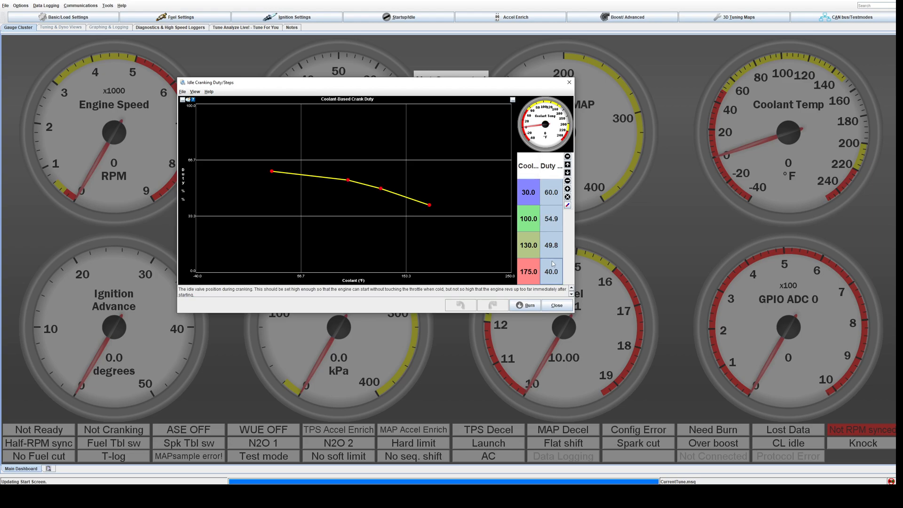
{"action": "mouse_move", "coordinate": [402, 181]}
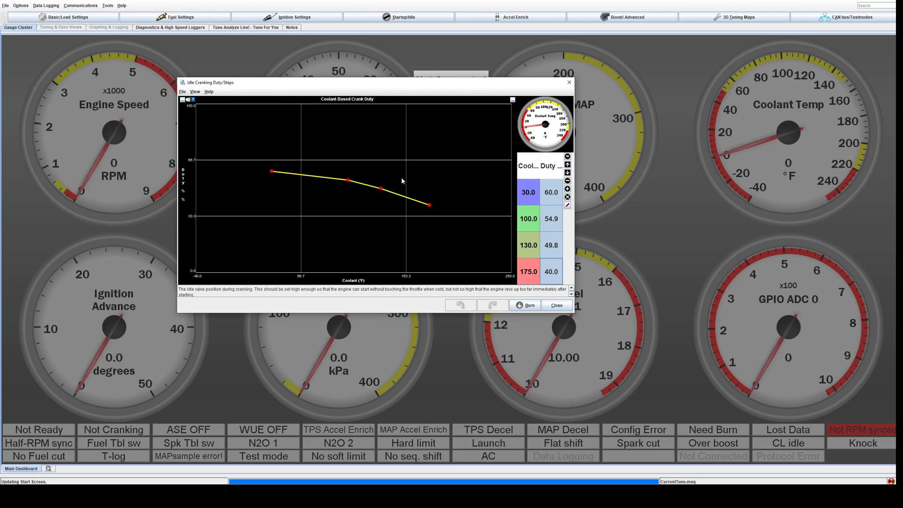
{"action": "mouse_move", "coordinate": [448, 193]}
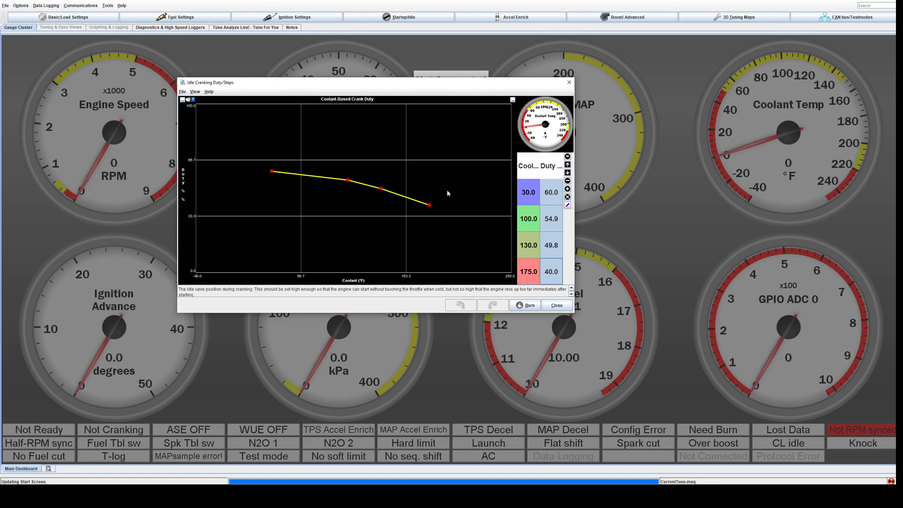
{"action": "mouse_move", "coordinate": [488, 248]}
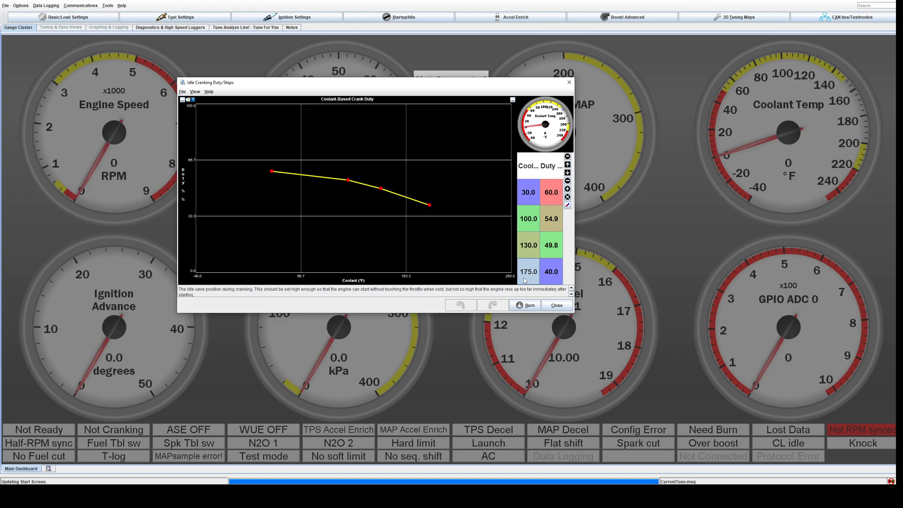
{"action": "mouse_move", "coordinate": [443, 225]}
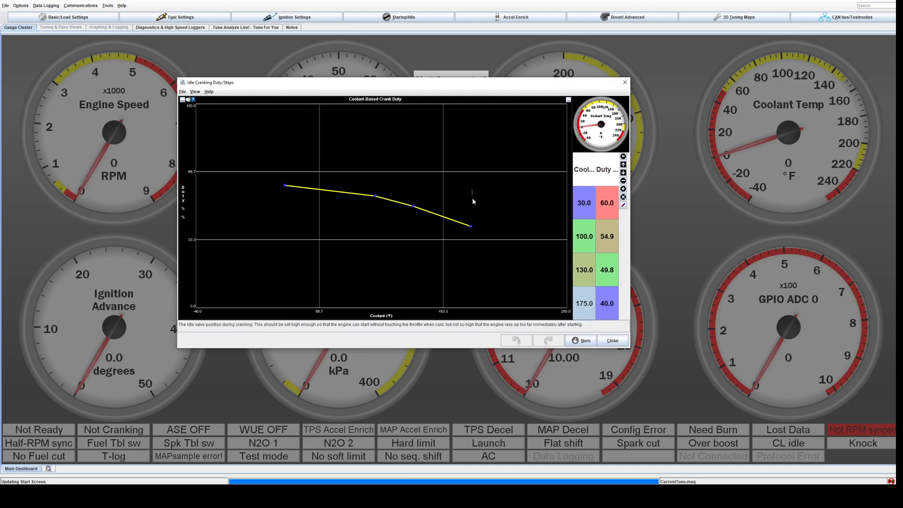
Drag a selection box across the cranking duty graph
{"action": "left_click_drag", "start_coordinate": [472, 198], "coordinate": [545, 307]}
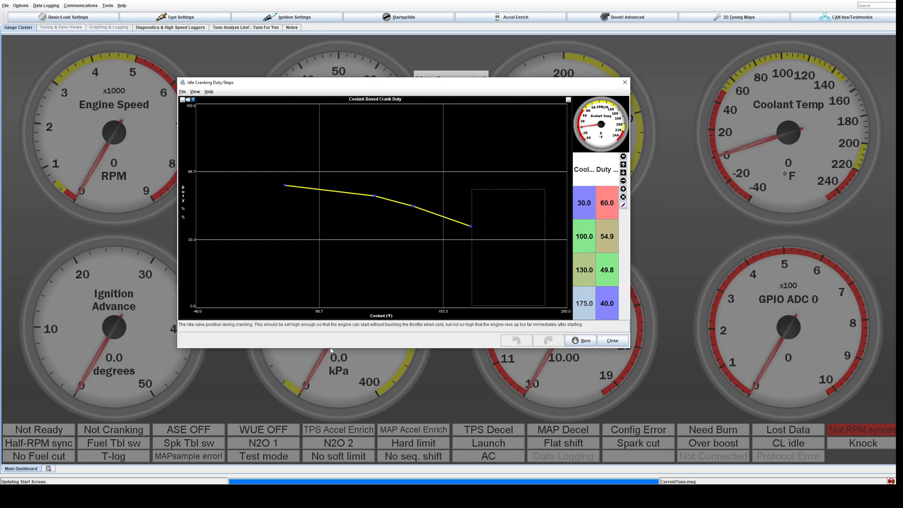
{"action": "mouse_move", "coordinate": [470, 274]}
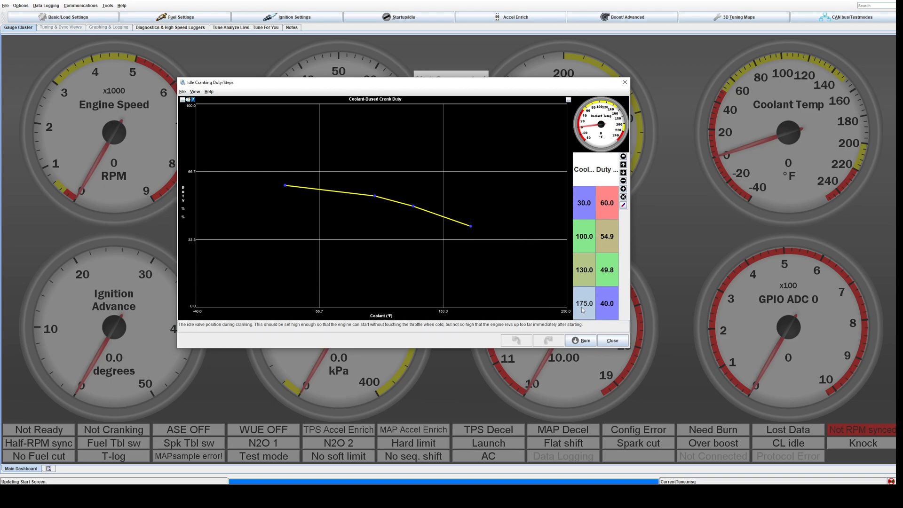
{"action": "mouse_move", "coordinate": [583, 312]}
{"action": "type", "text": "20"}
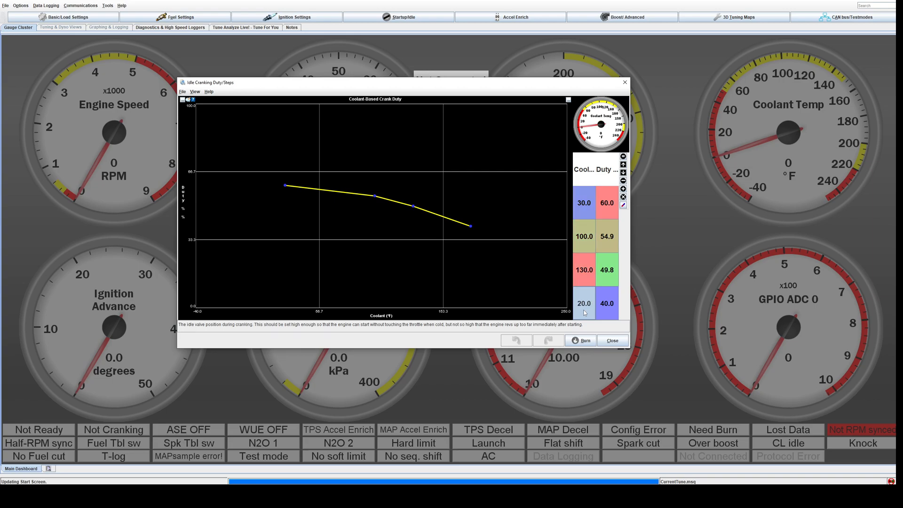
Enter 220 in the last Coolant cell and select the moved 220 °F point
{"action": "type", "text": "2.0"}
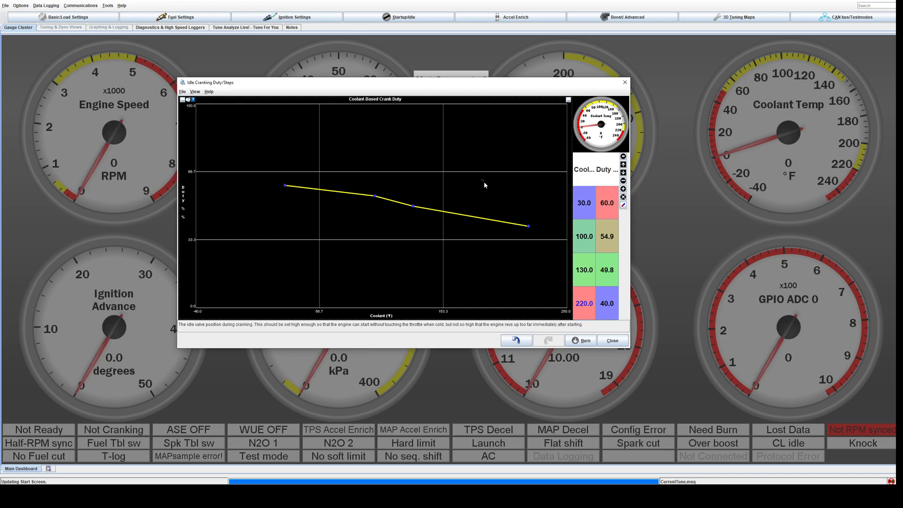
{"action": "left_click", "coordinate": [605, 303]}
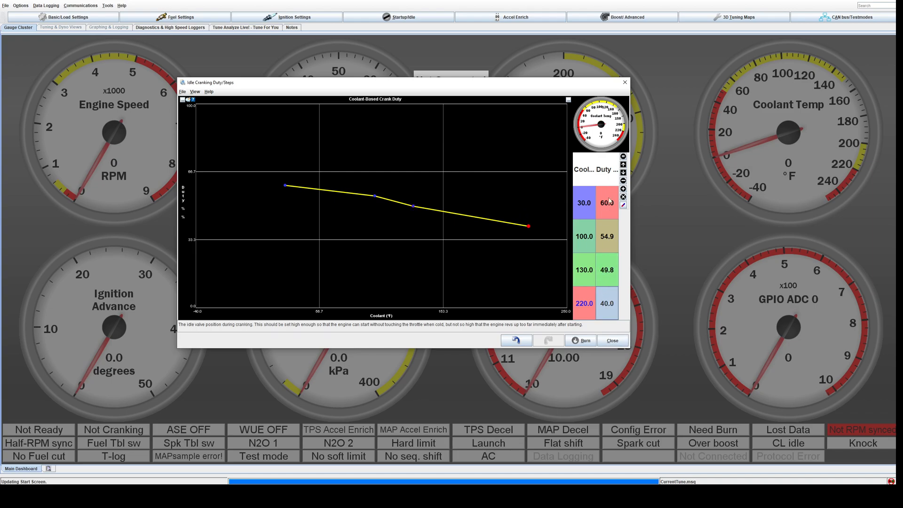
{"action": "mouse_move", "coordinate": [526, 210]}
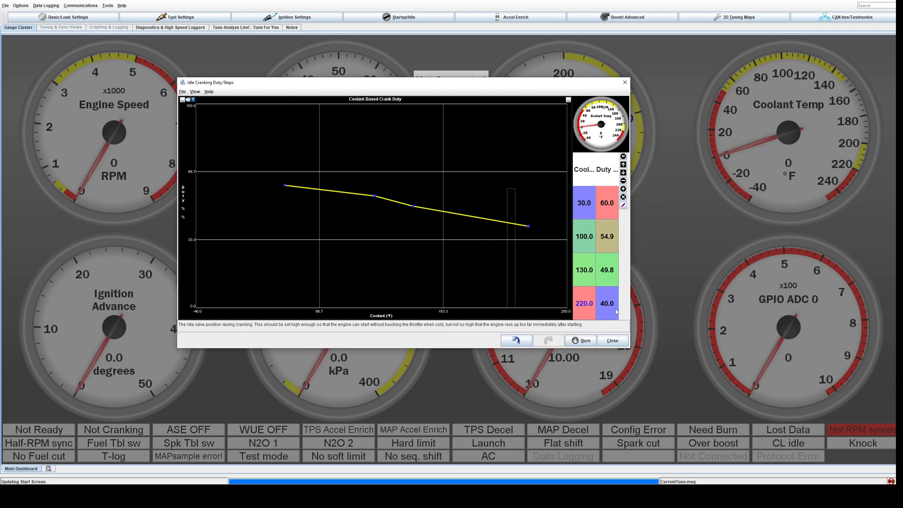
{"action": "mouse_move", "coordinate": [600, 307]}
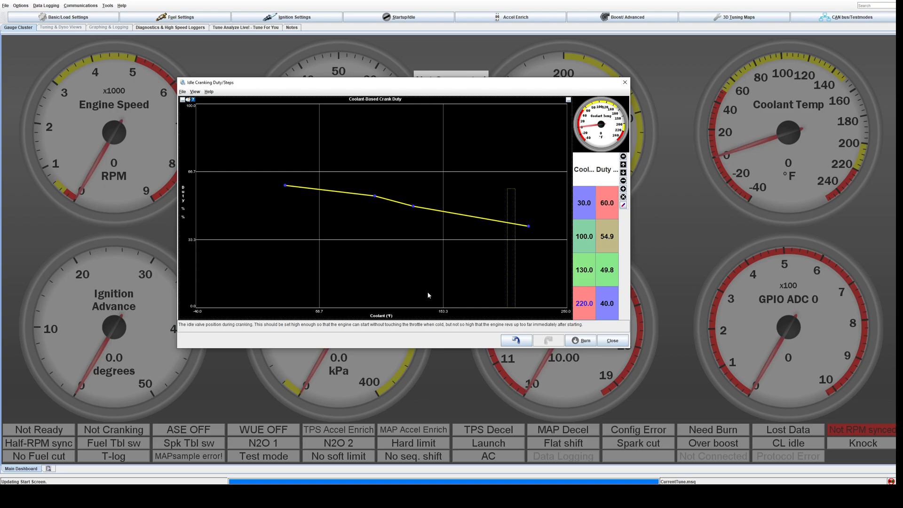
{"action": "mouse_move", "coordinate": [180, 172]}
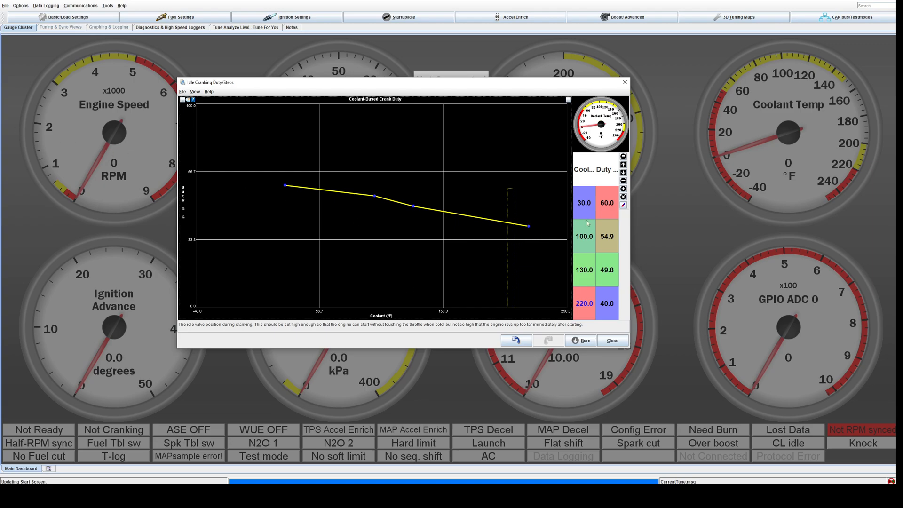
{"action": "mouse_move", "coordinate": [600, 133]}
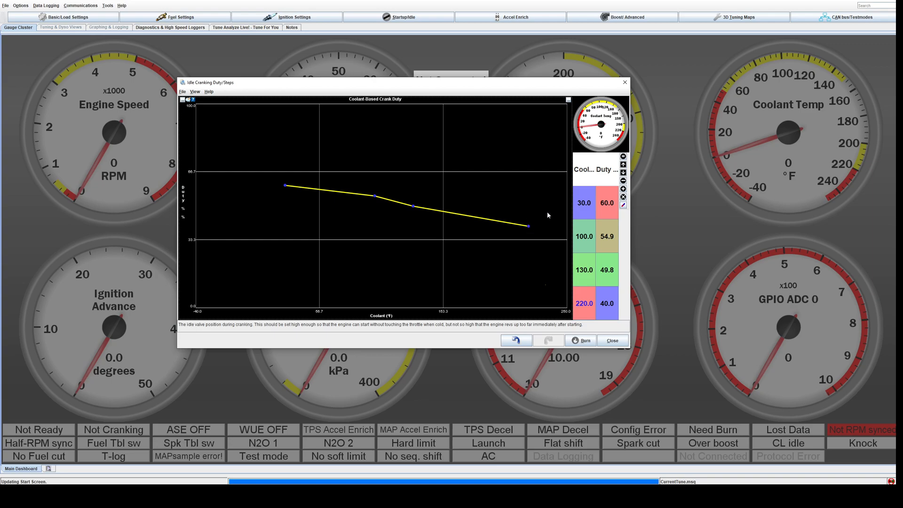
{"action": "mouse_move", "coordinate": [558, 141]}
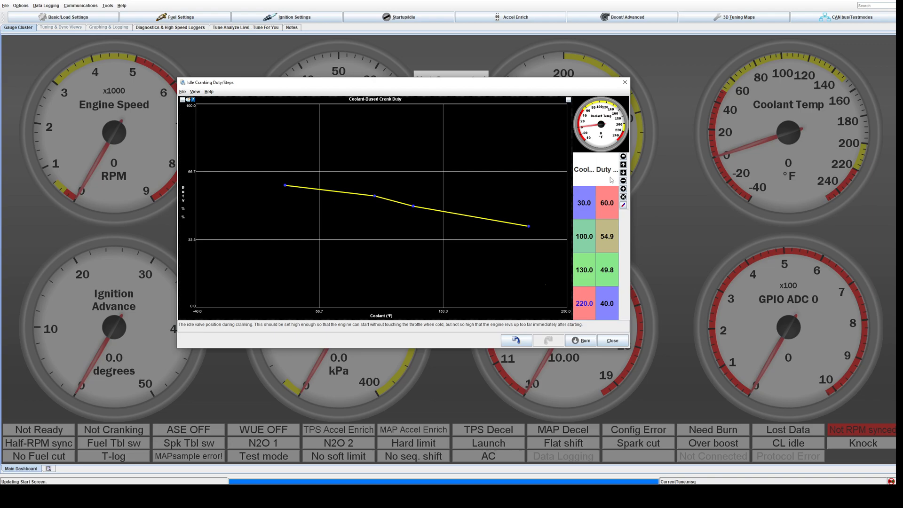
{"action": "mouse_move", "coordinate": [443, 361]}
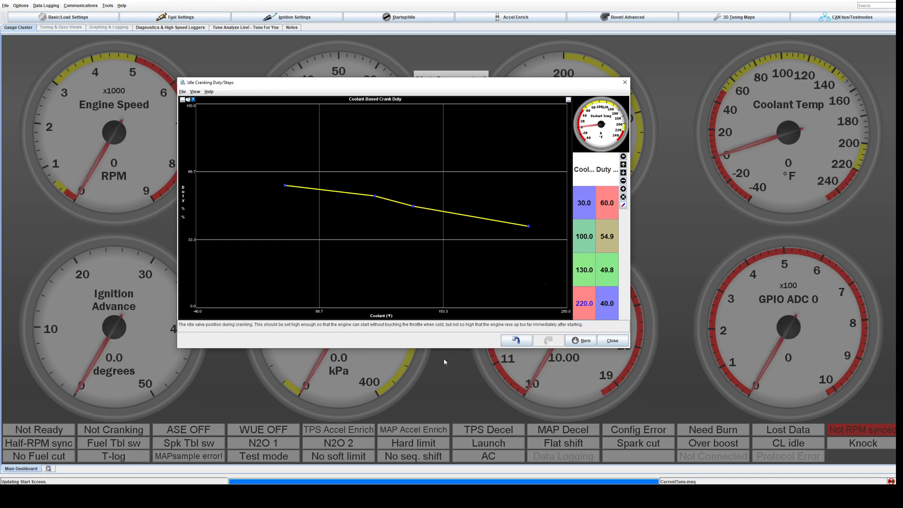
{"action": "mouse_move", "coordinate": [460, 297]}
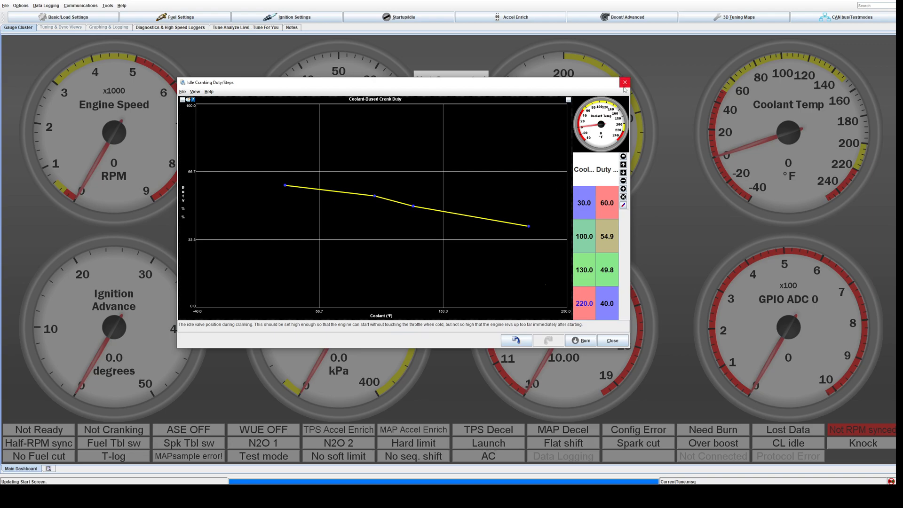
{"action": "mouse_move", "coordinate": [624, 83]}
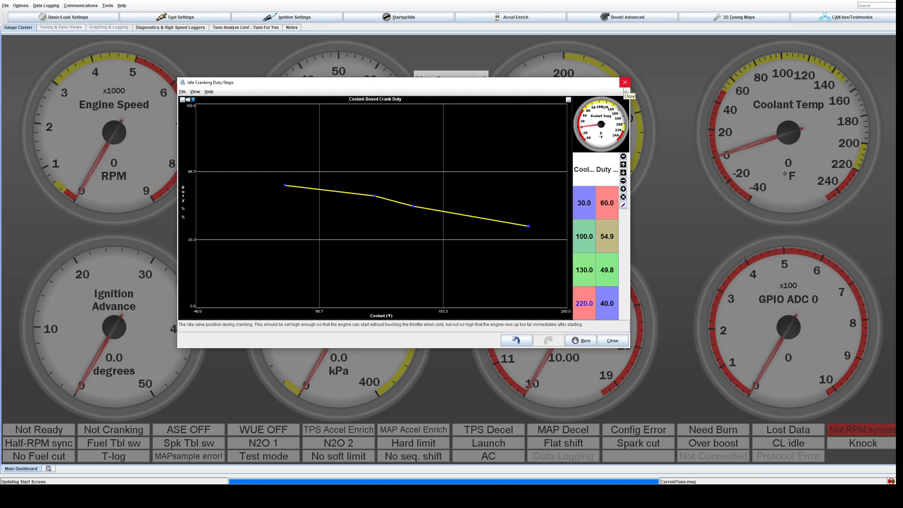